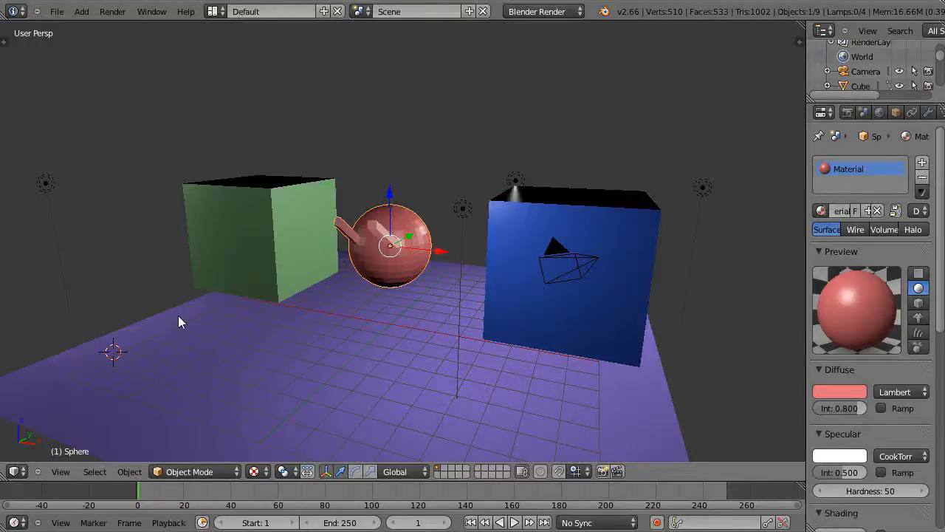
mouse_move(359, 312)
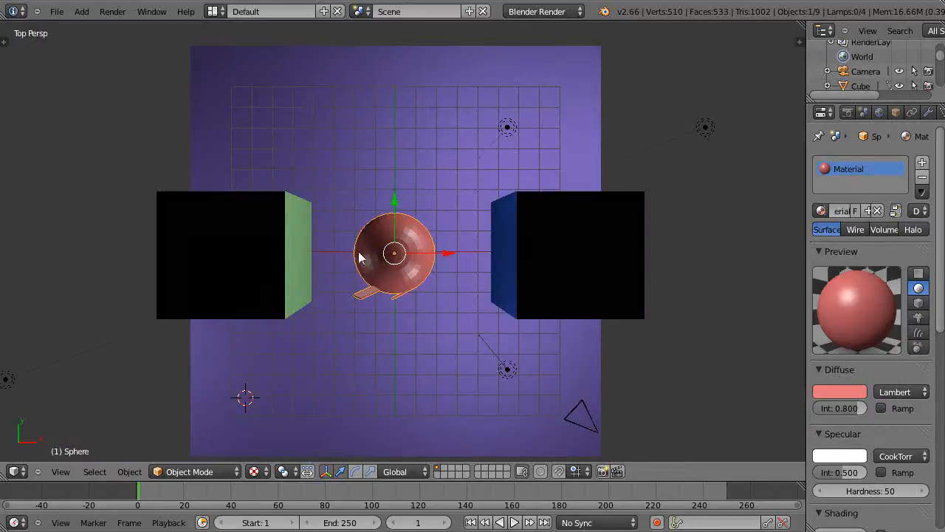
mouse_move(377, 278)
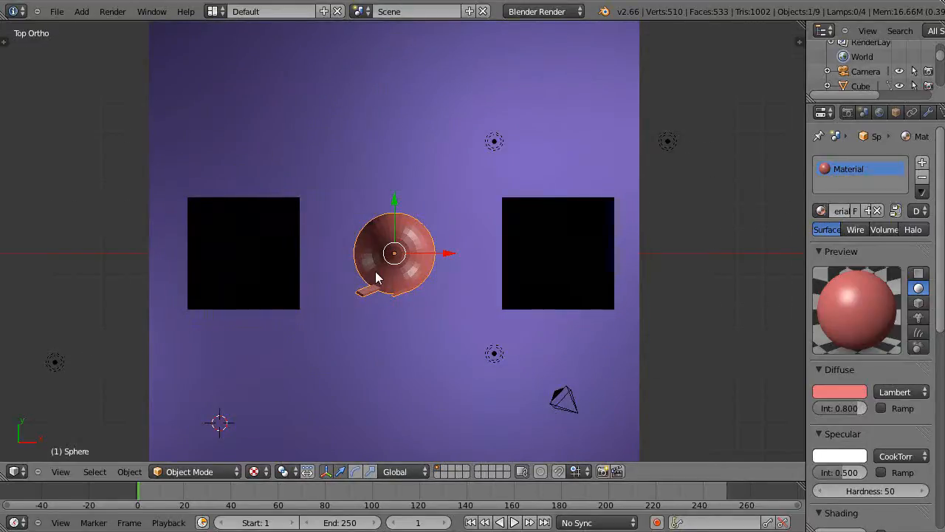
mouse_move(404, 341)
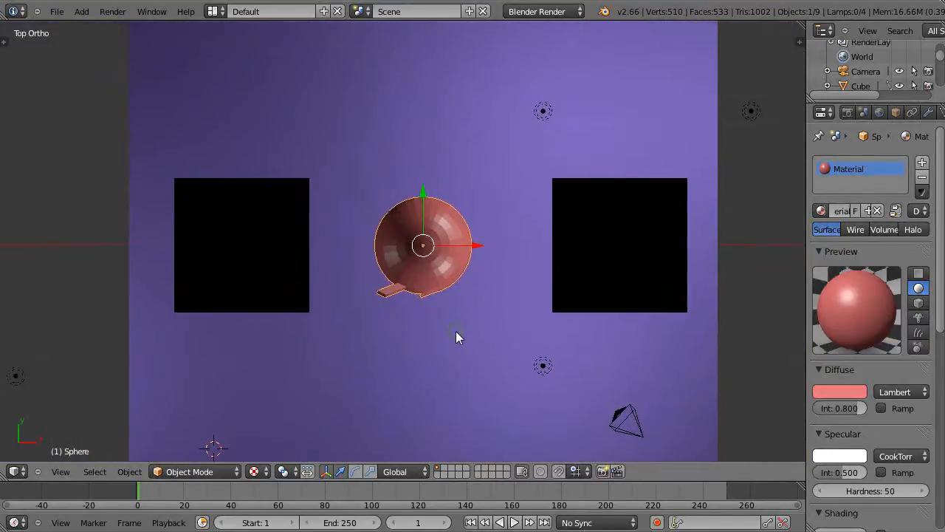
Snap the viewport to the front numpad view.
key(KP_1)
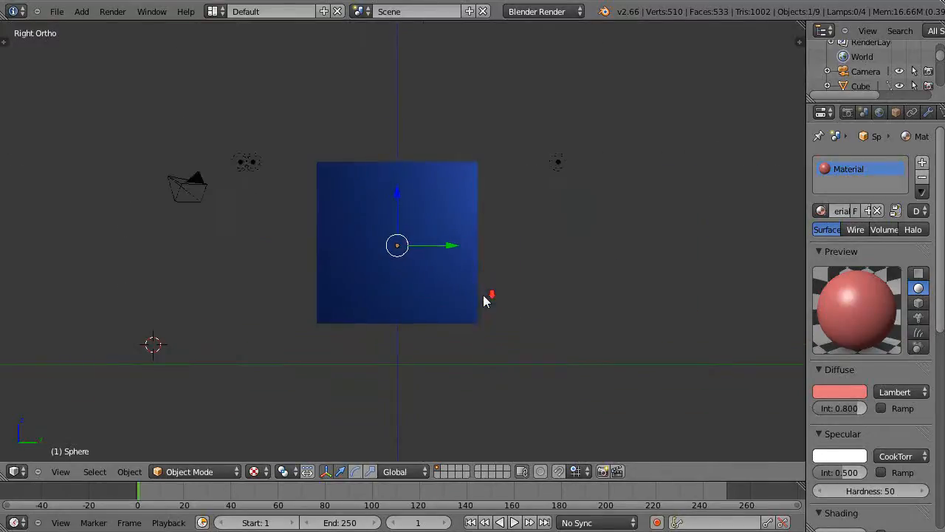
mouse_move(452, 277)
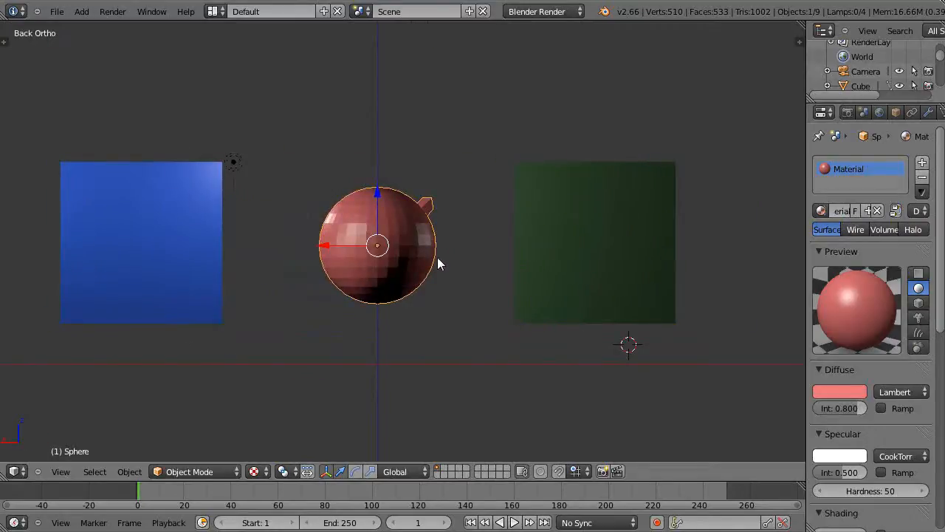
mouse_move(576, 291)
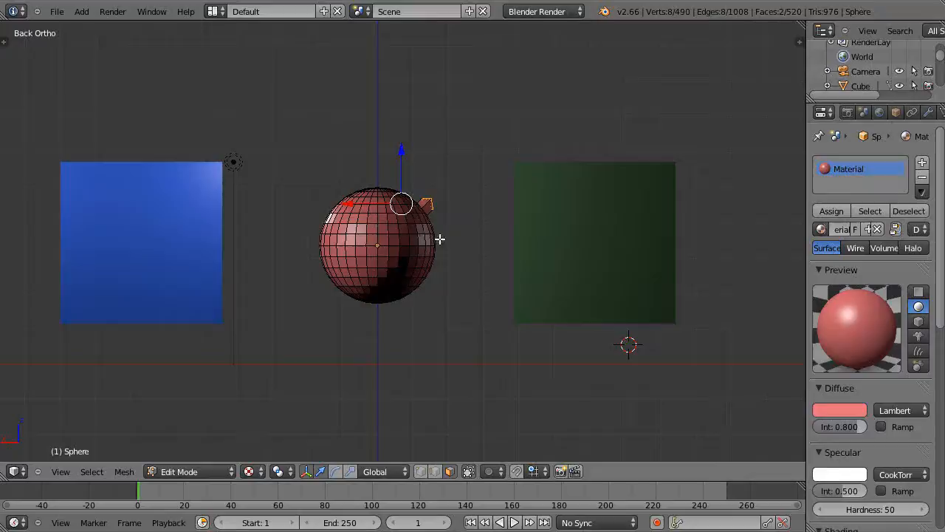
mouse_move(457, 230)
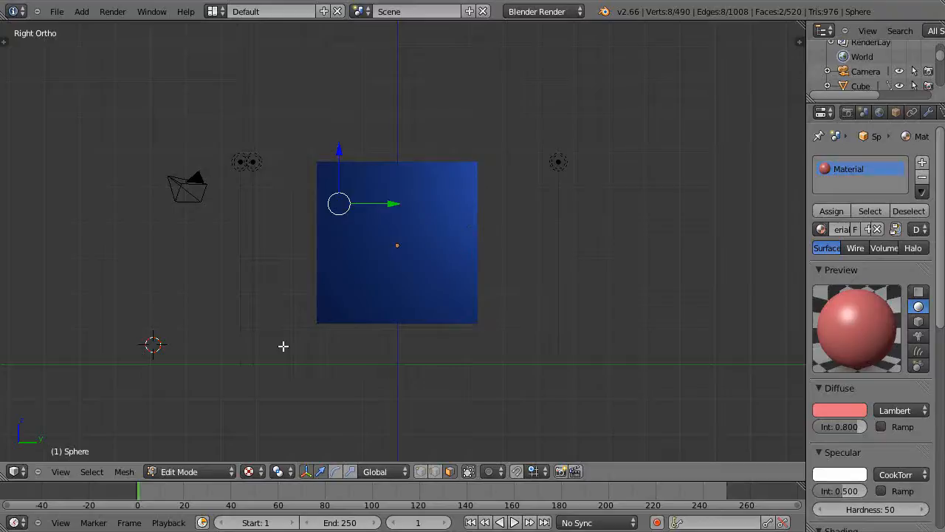
mouse_move(427, 249)
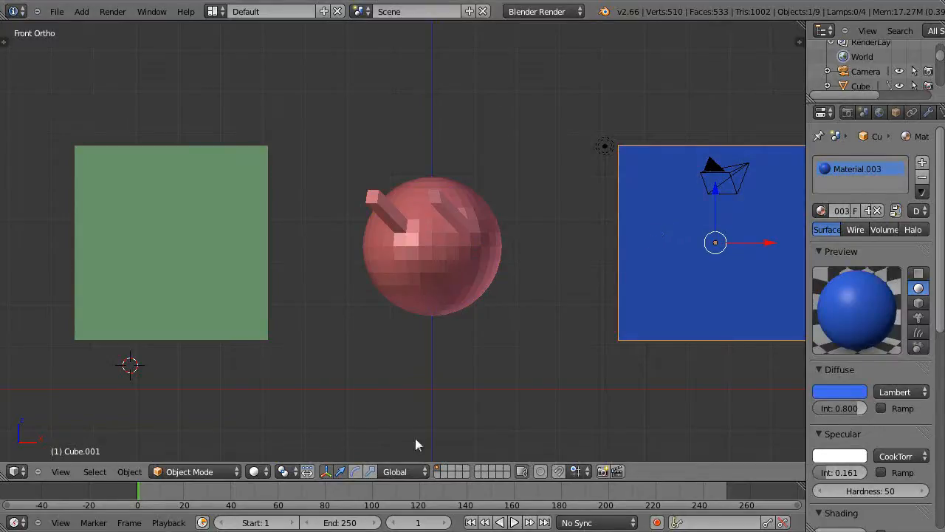
mouse_move(444, 471)
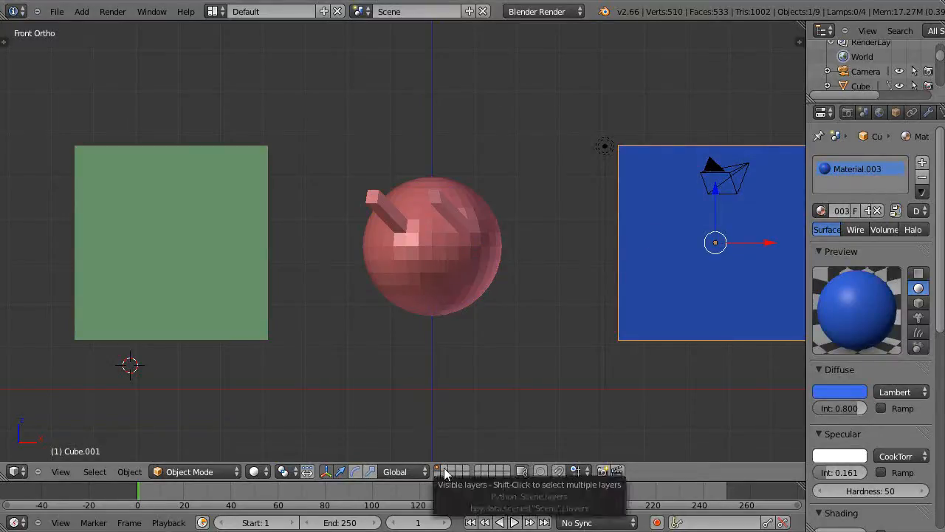
mouse_move(673, 281)
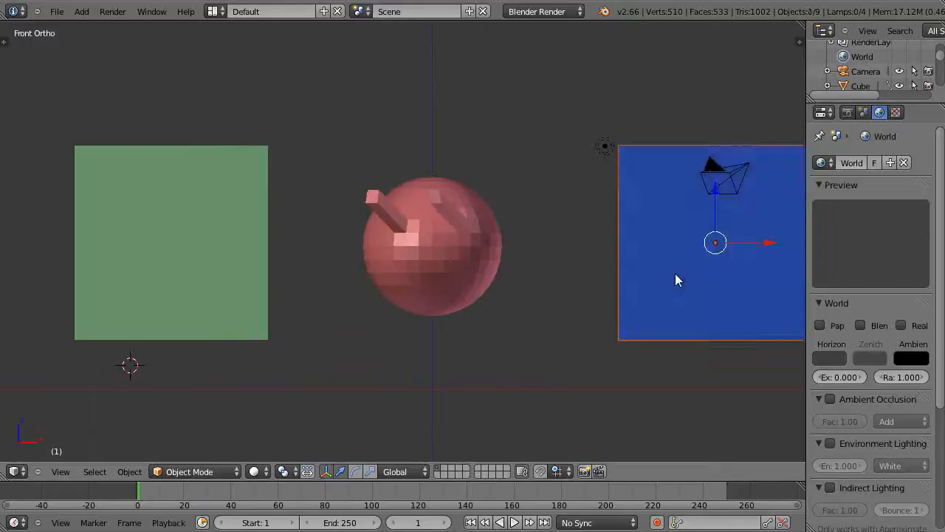
Select the red sphere and enter Edit Mode on its mesh.
click(432, 243)
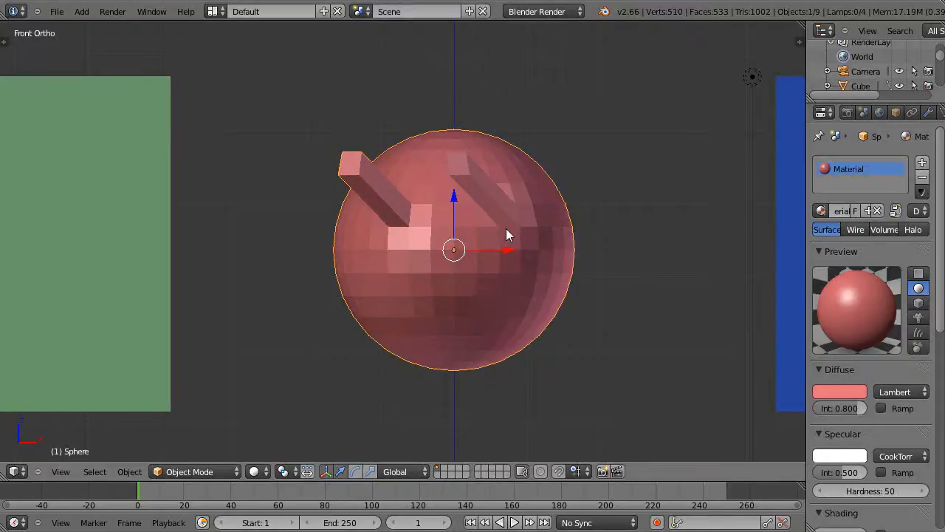
key(Tab)
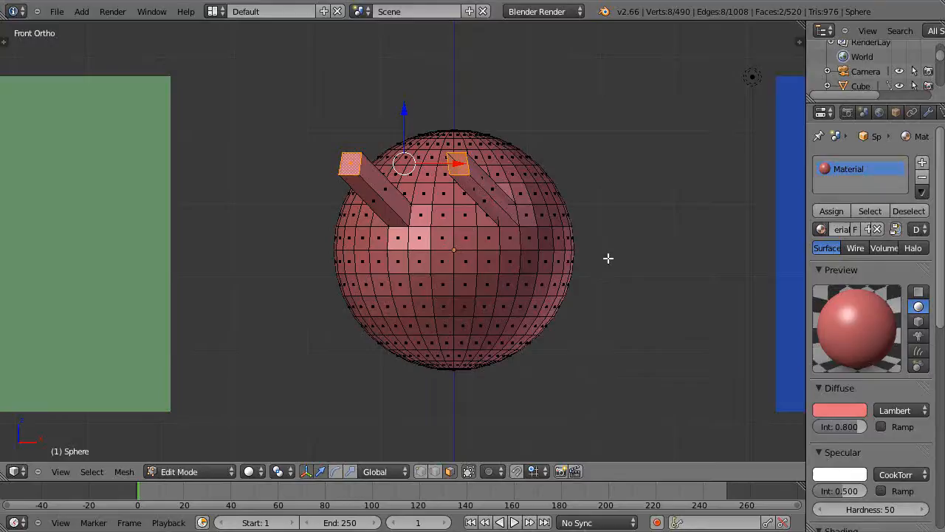
mouse_move(537, 236)
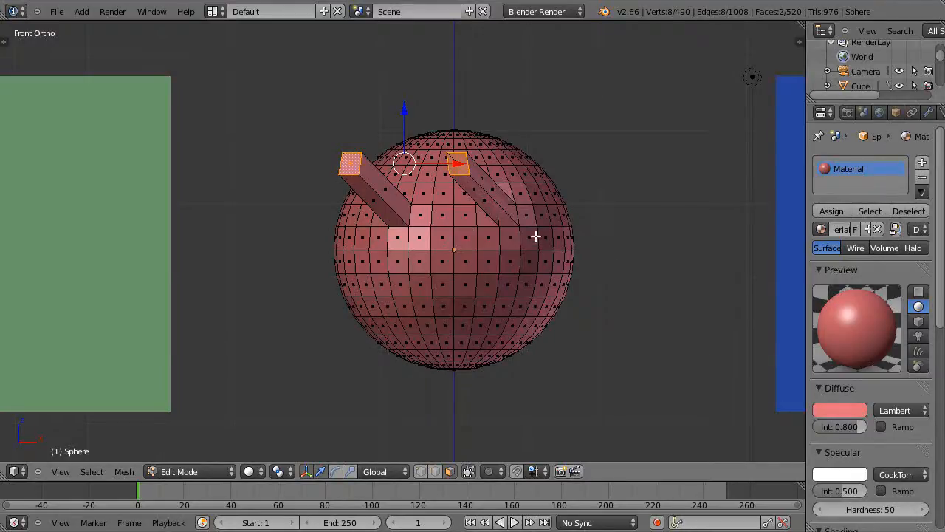
mouse_move(502, 220)
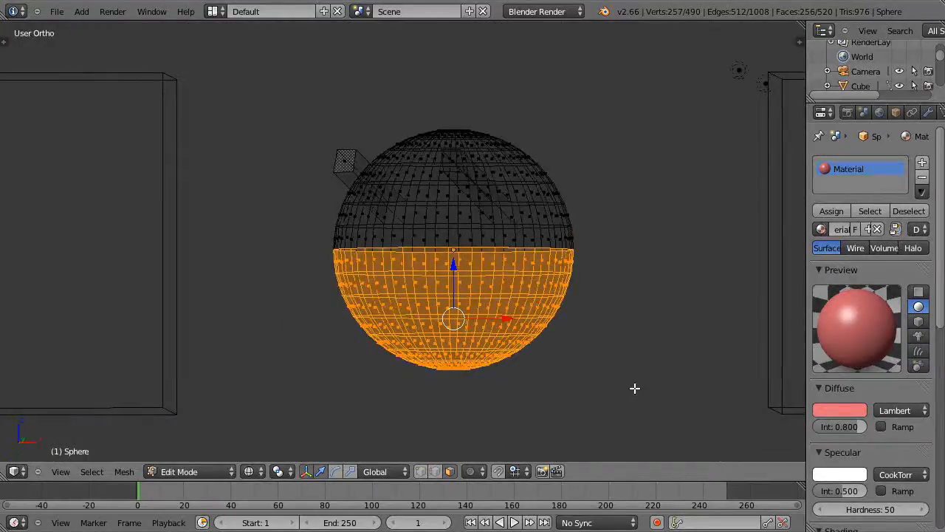
Snap the view of the sphere to the front numpad view.
key(KP_1)
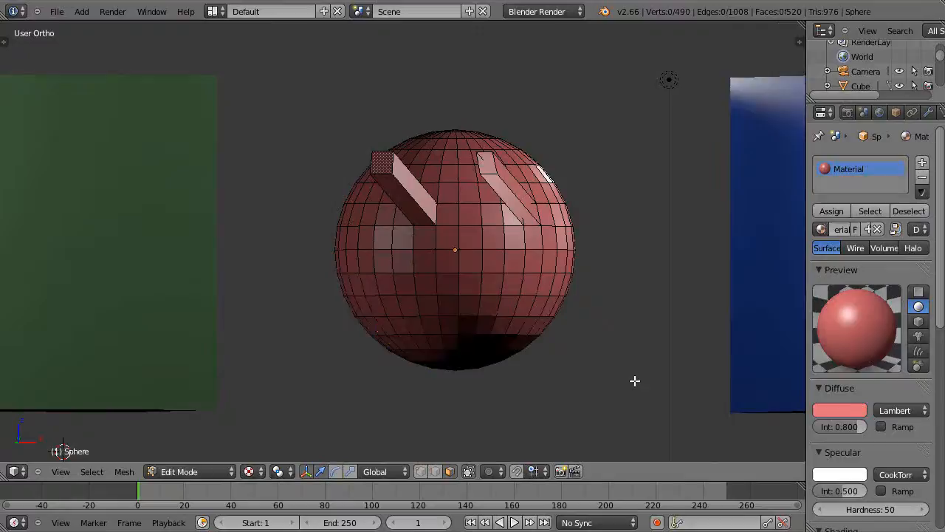
View the sphere straight from the front, then orbit the view around it.
key(KP_1)
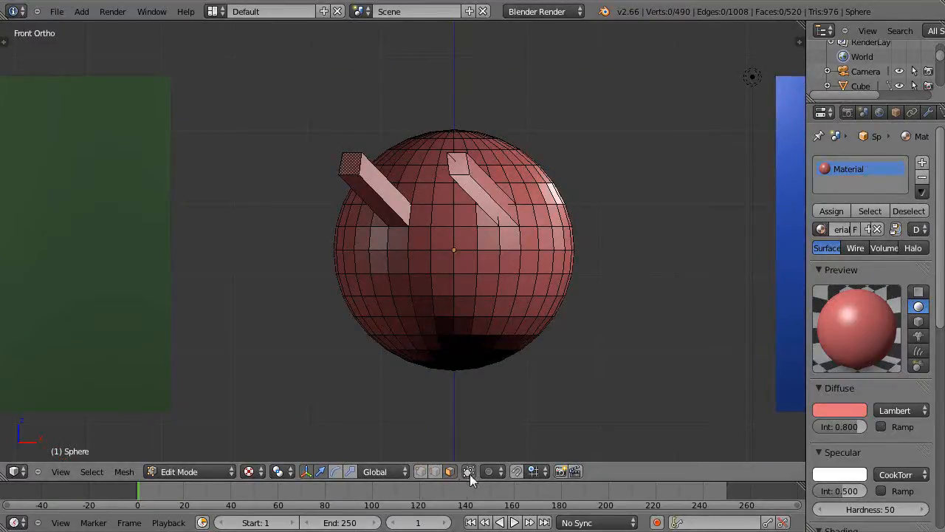
mouse_move(468, 471)
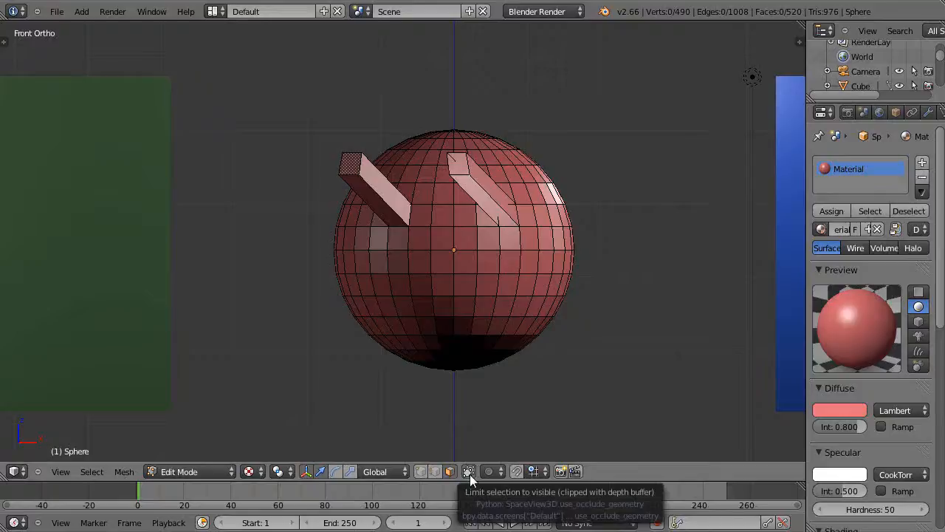
drag(443, 258, 495, 362)
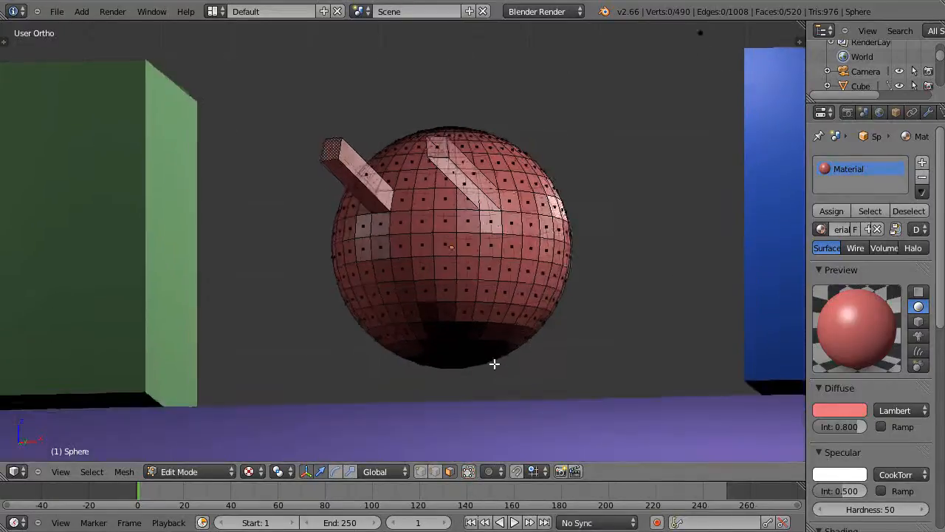